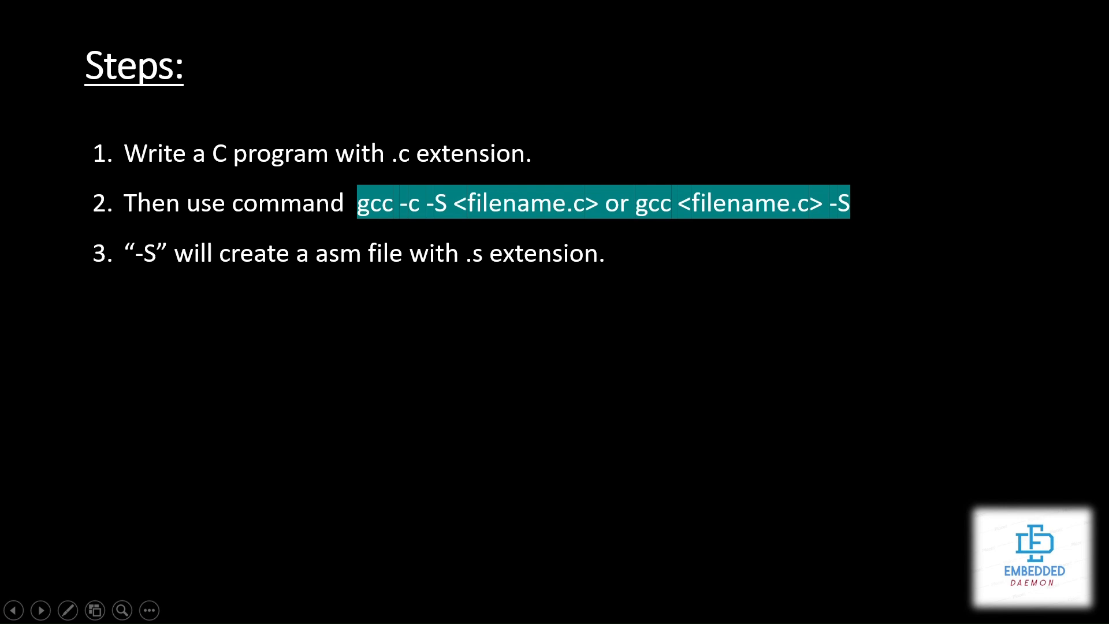
Leave the gcc -S slideshow and bring up the Ubuntu terminal in the codes folder.
click(41, 610)
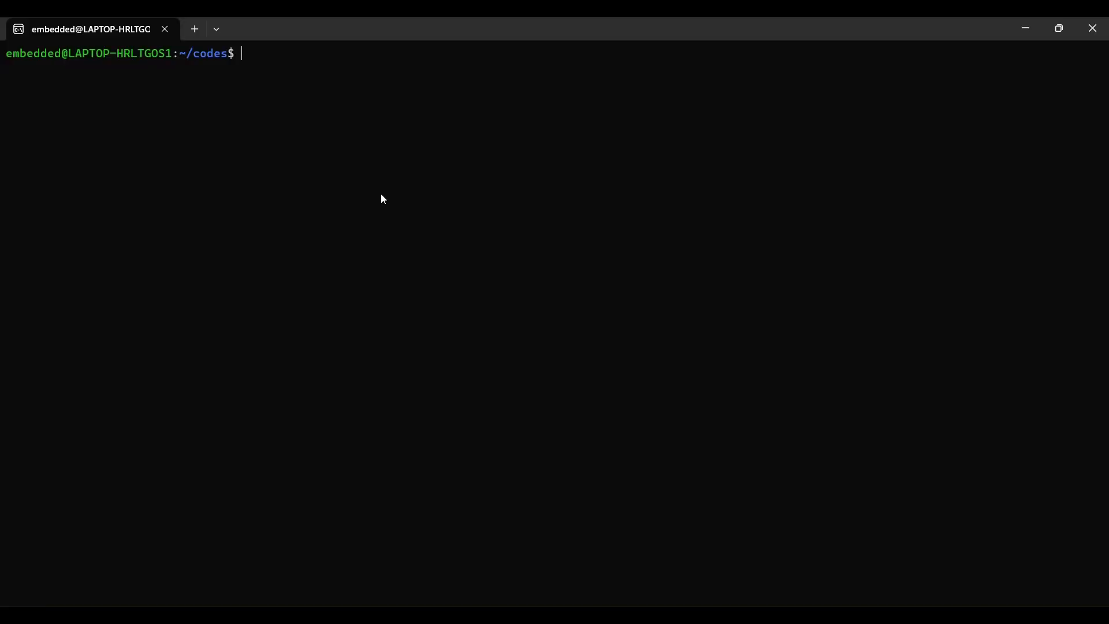
List the codes folder with ls and view test.c in vim.
text(l)
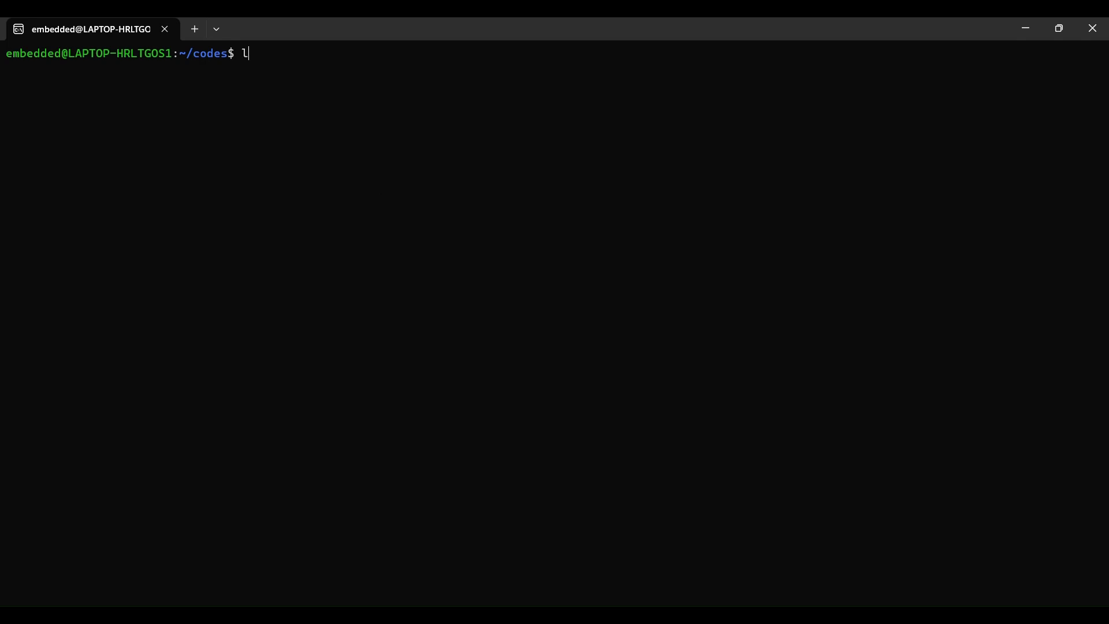
key(Return)
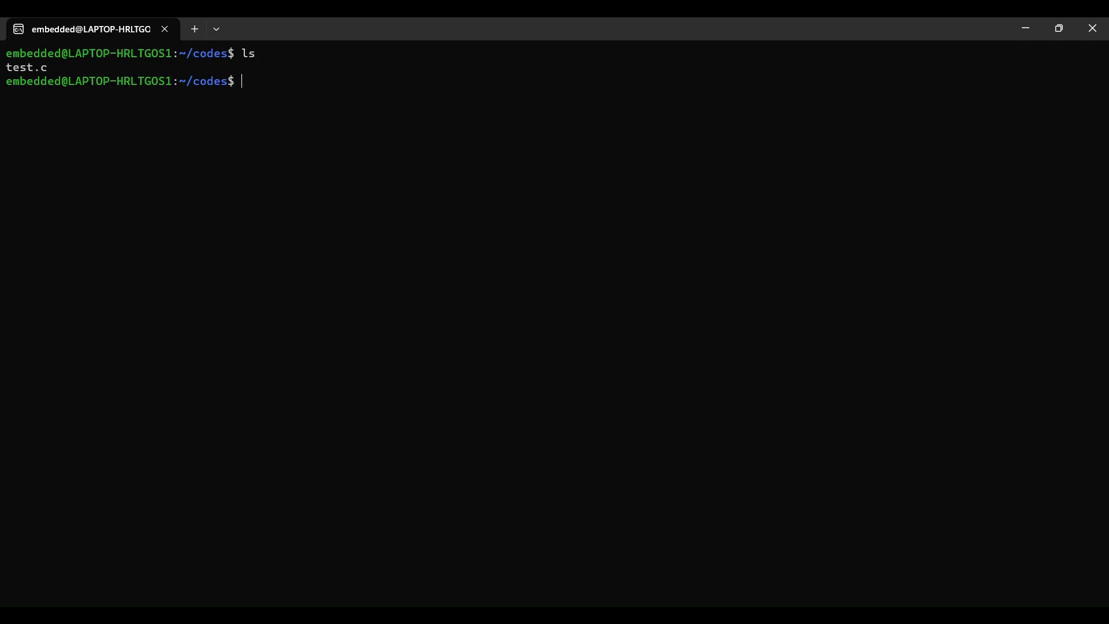
text(vim test)
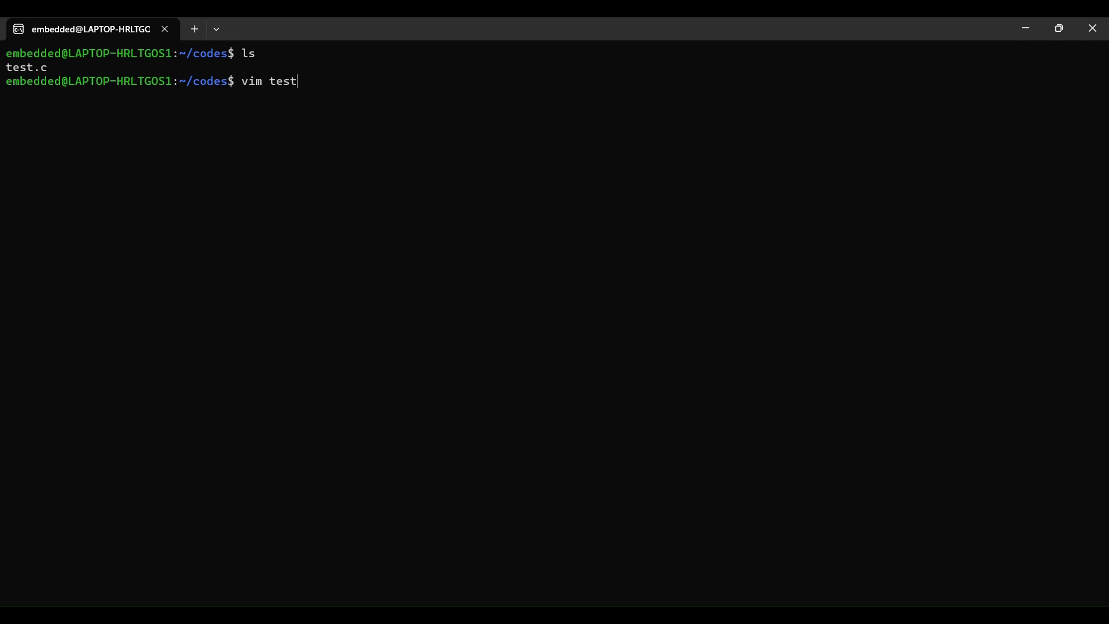
key(Return)
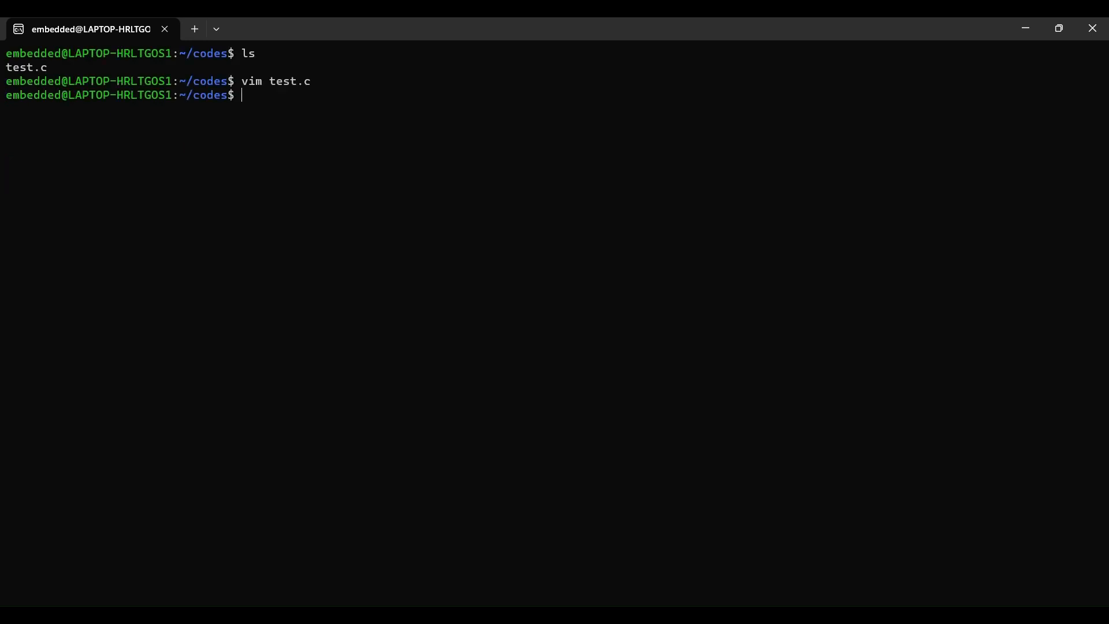
Run gcc -c -S test.c to produce test.s and highlight the new test.s file.
text(gcc)
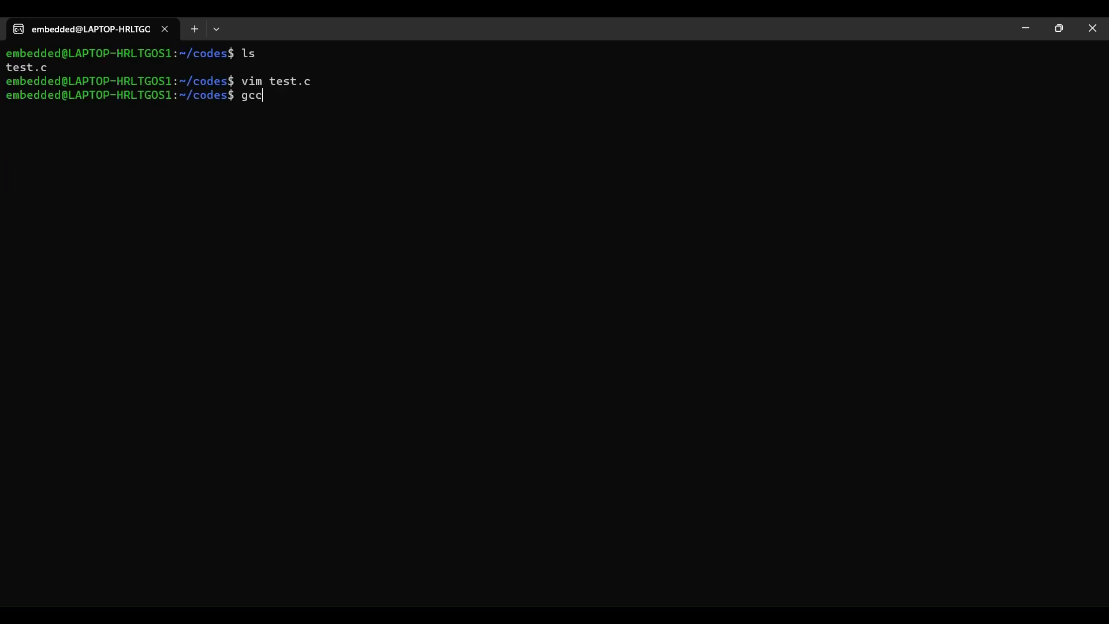
text(-c -)
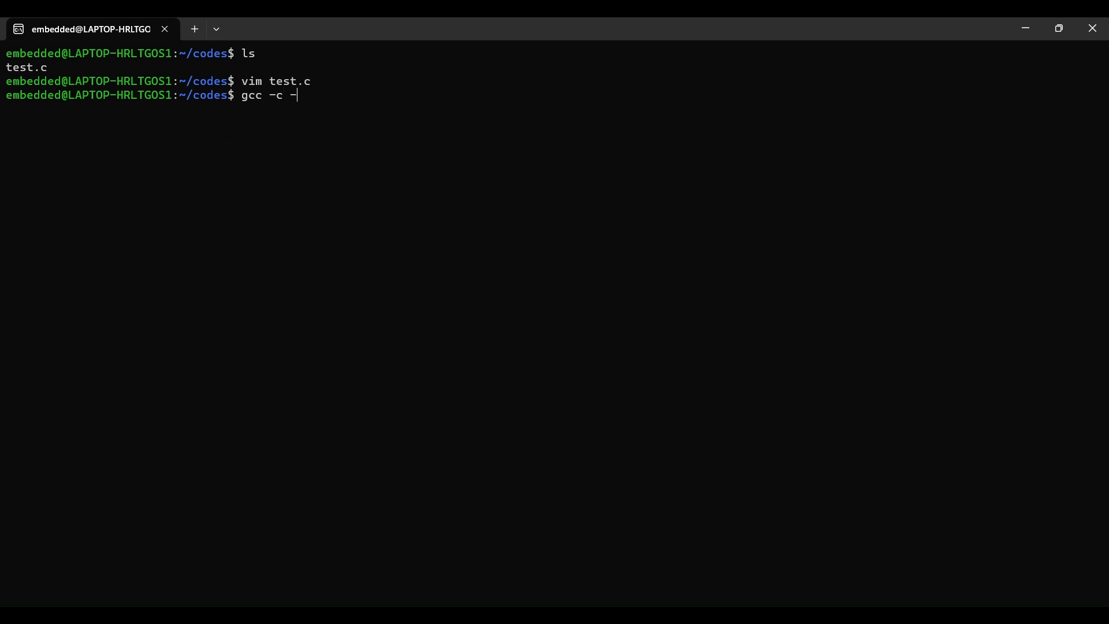
text(S test)
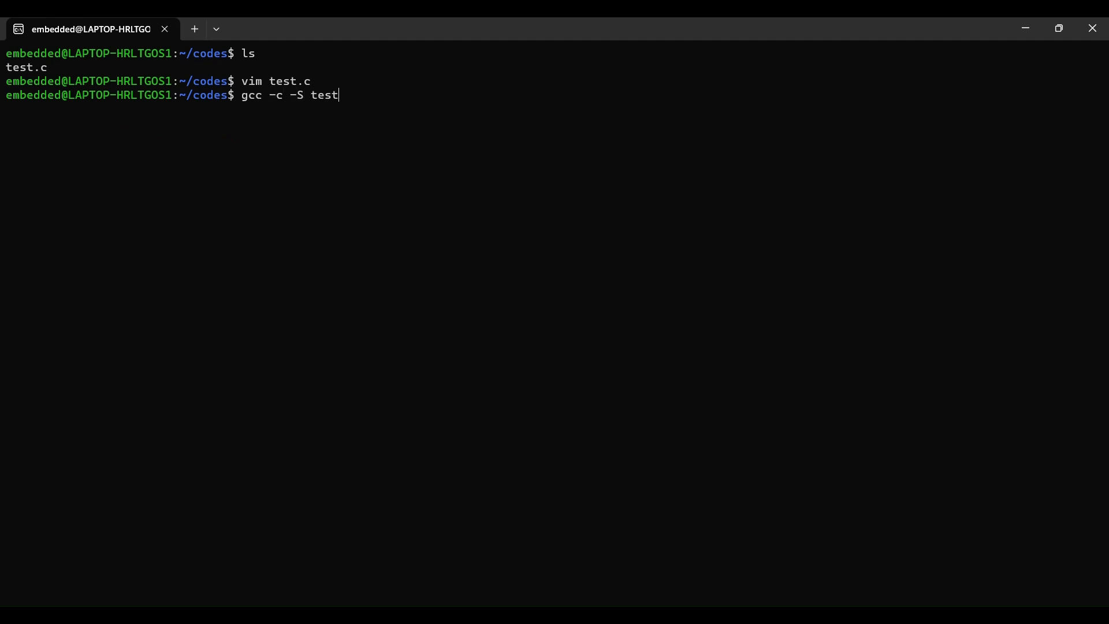
key(Return)
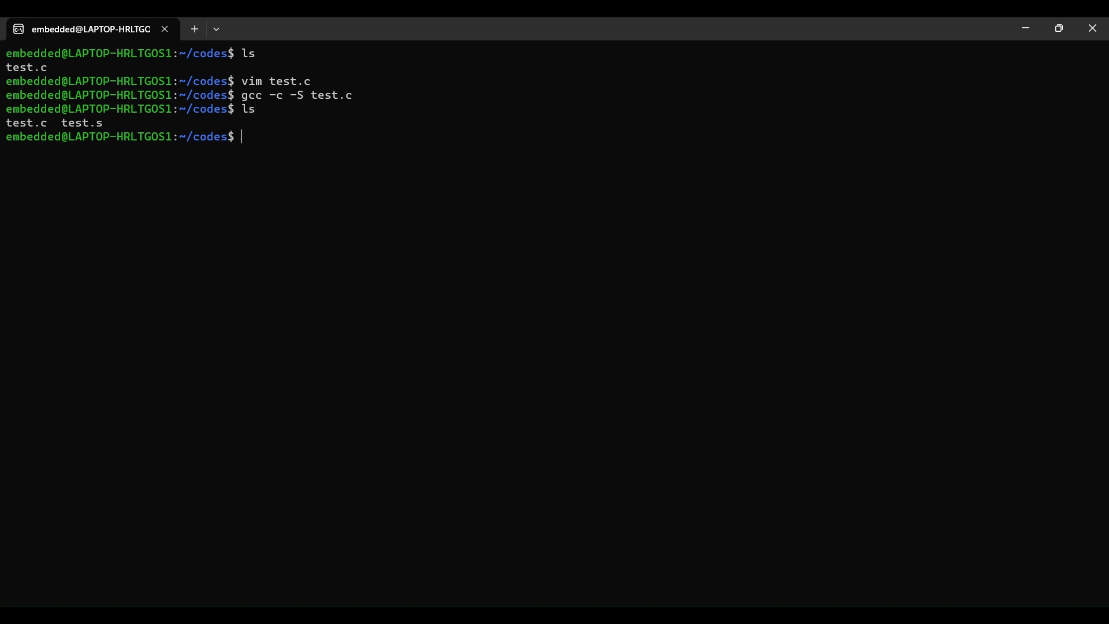
double_click(73, 123)
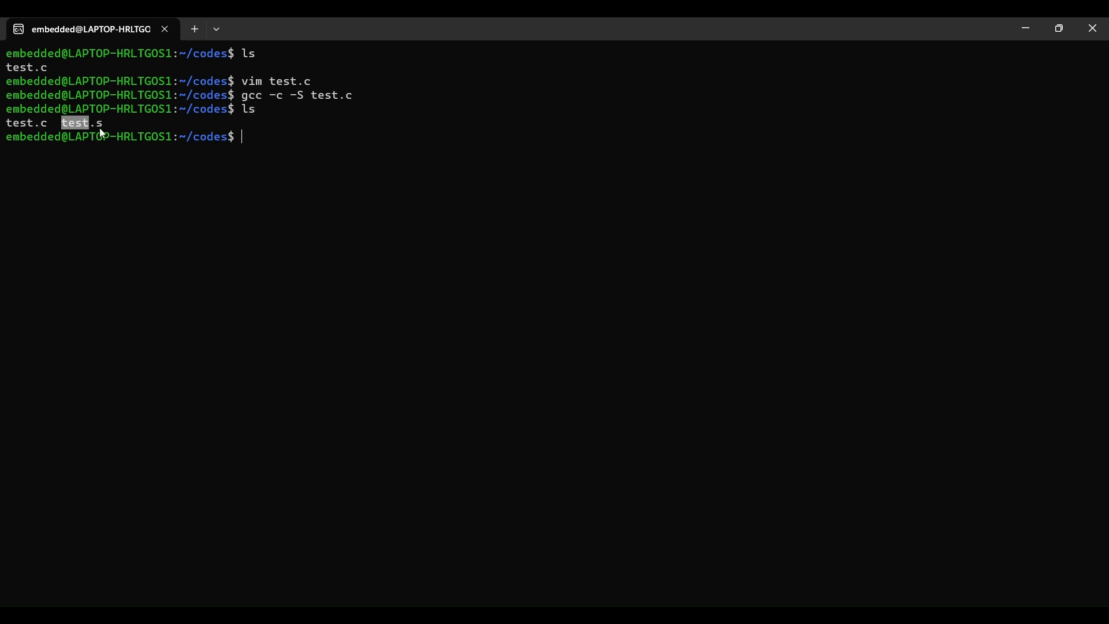
mouse_move(235, 164)
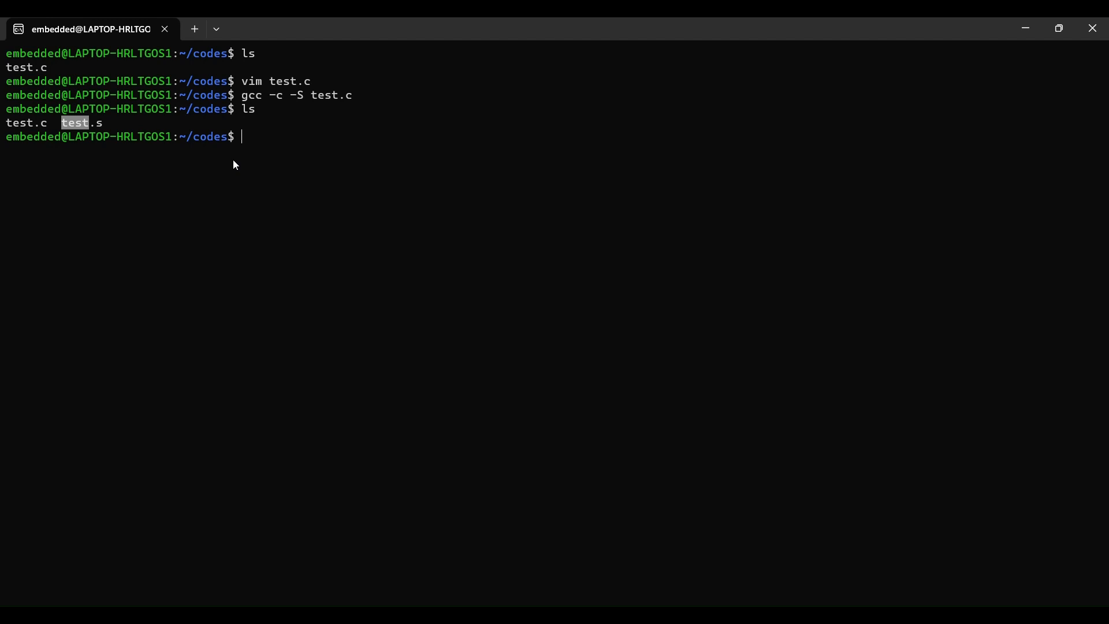
Open the generated test.s assembly file in vim to inspect it.
text(vim)
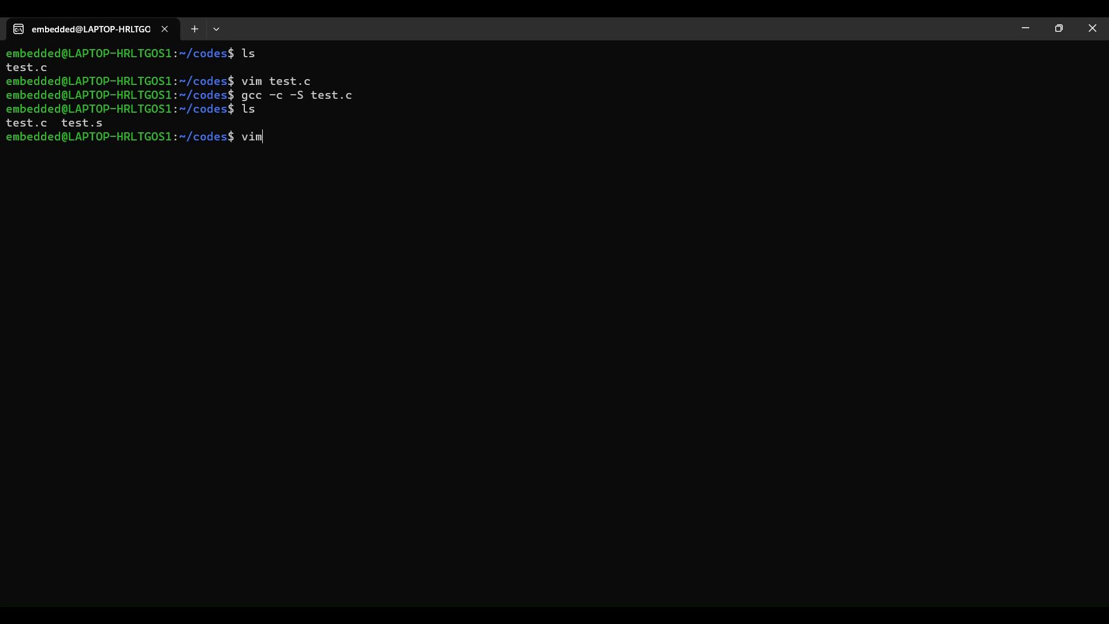
text(test.)
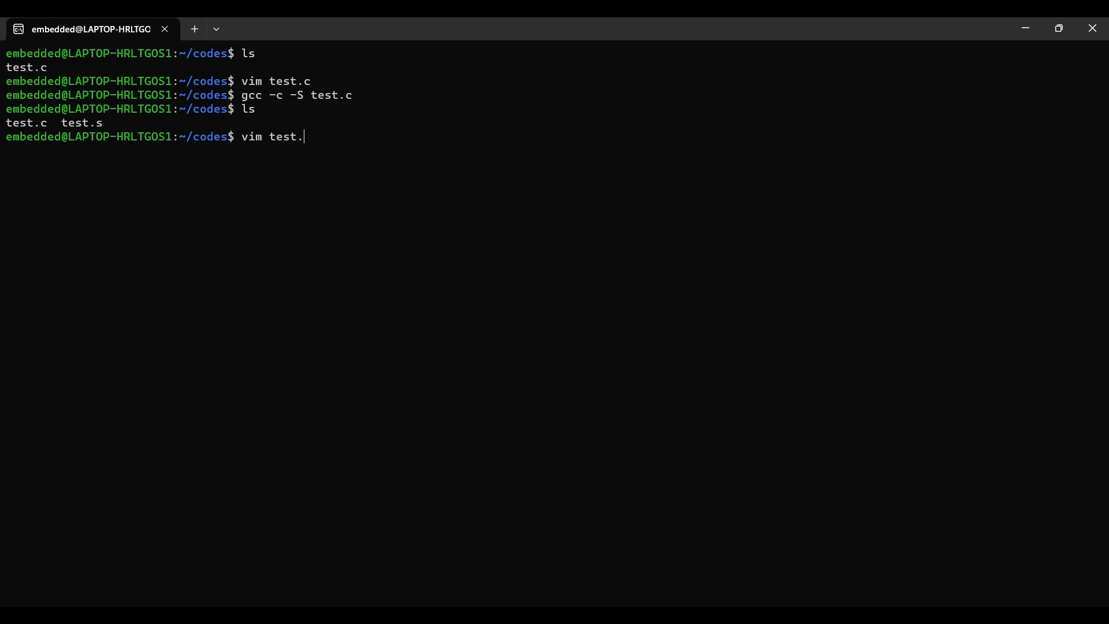
text(s)
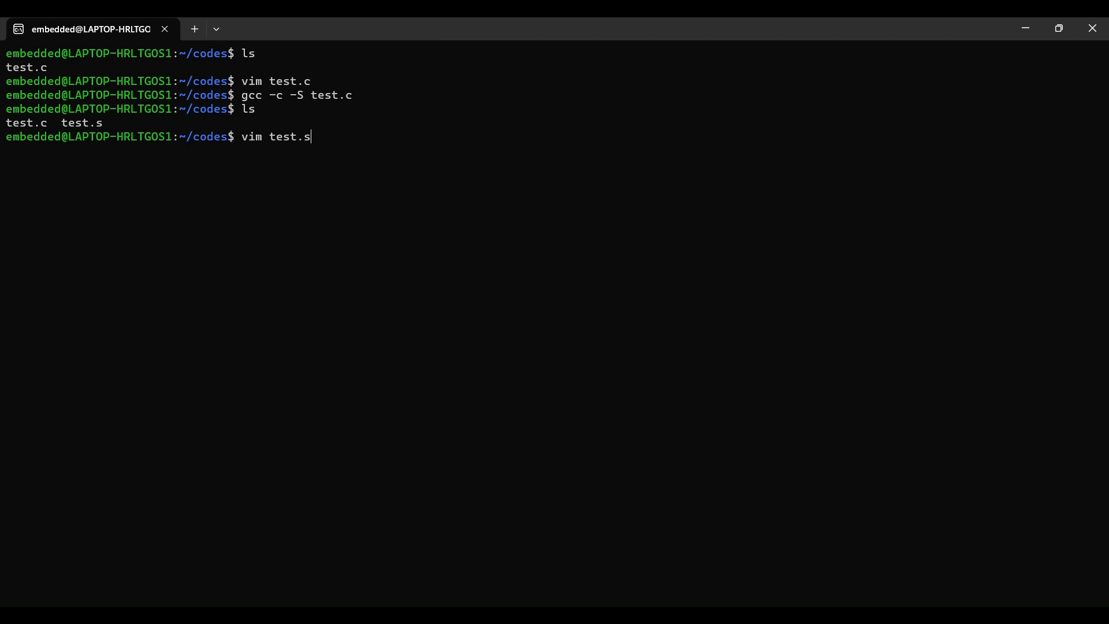
key(Return)
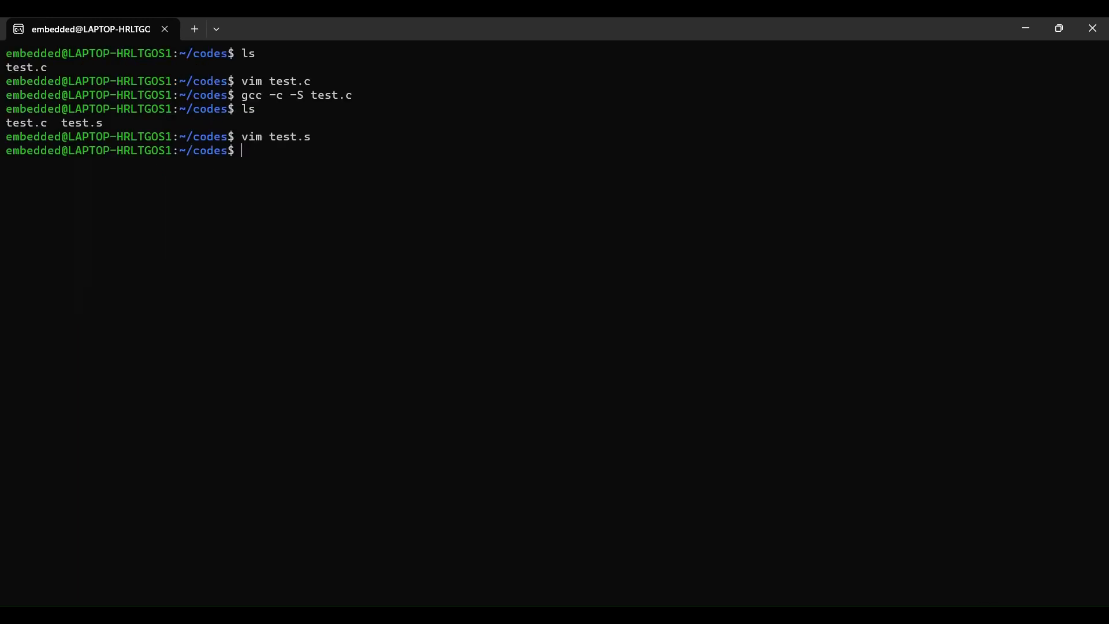
mouse_move(380, 284)
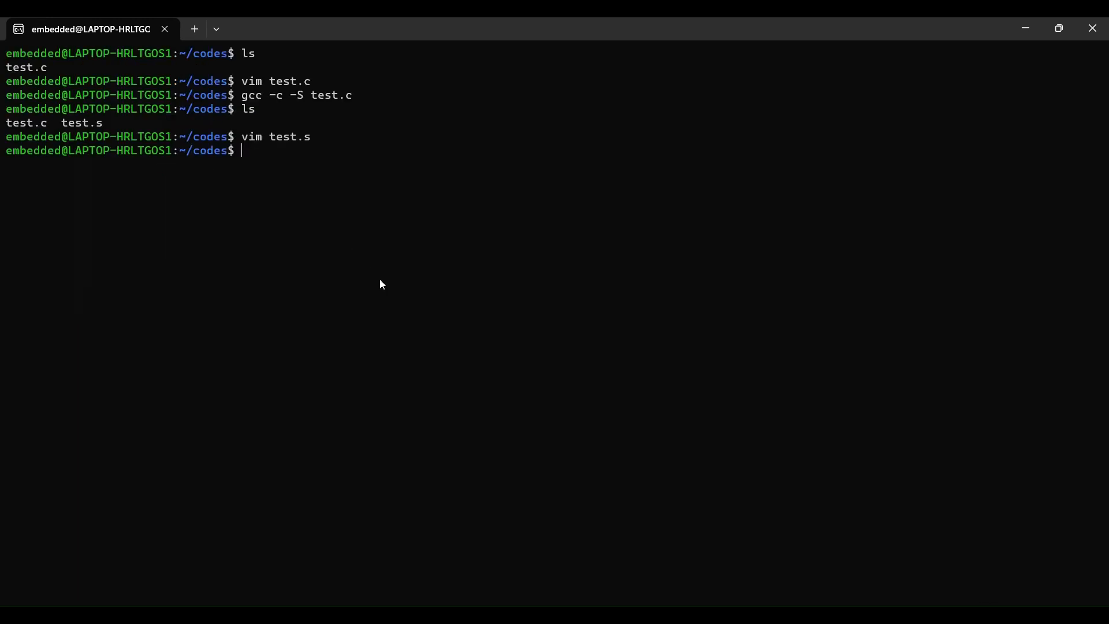
Run man gcc to display the gcc manual page.
text(man g)
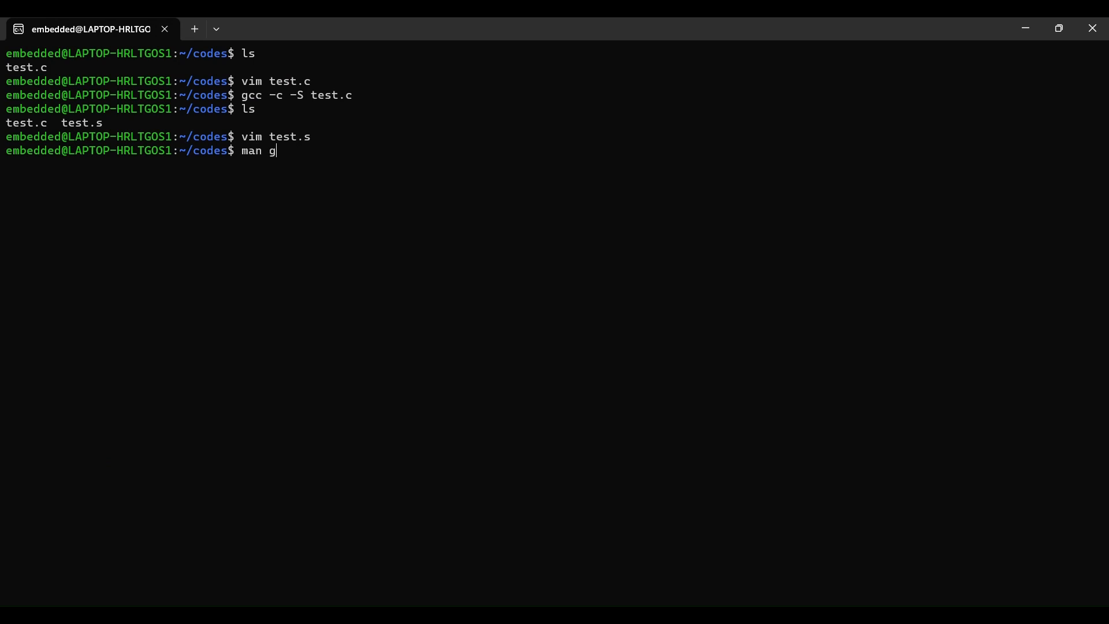
text(cc)
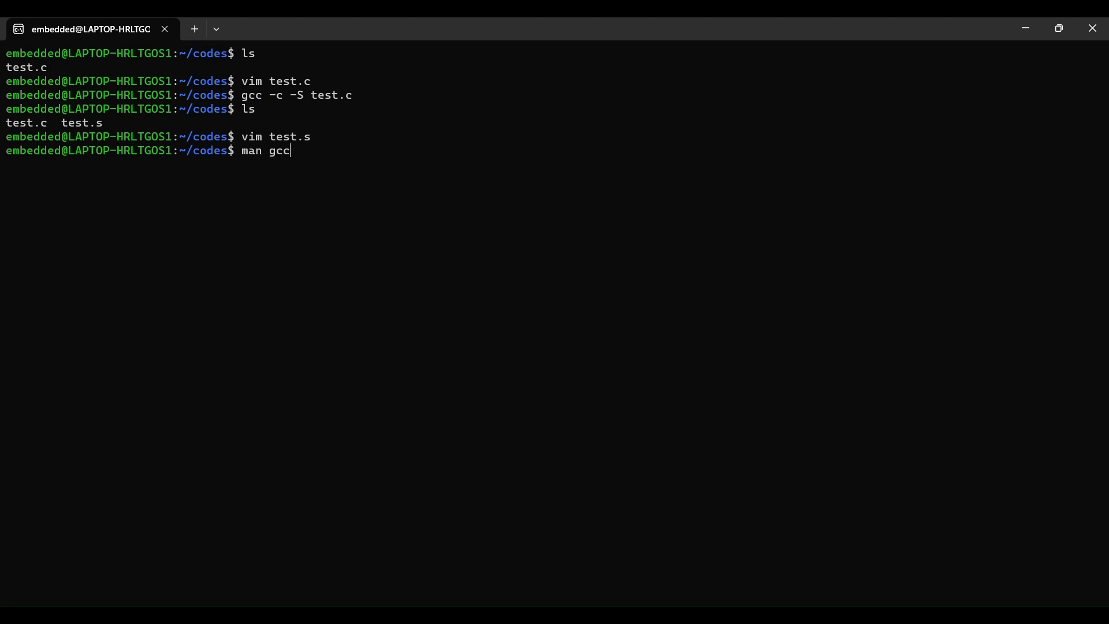
key(Return)
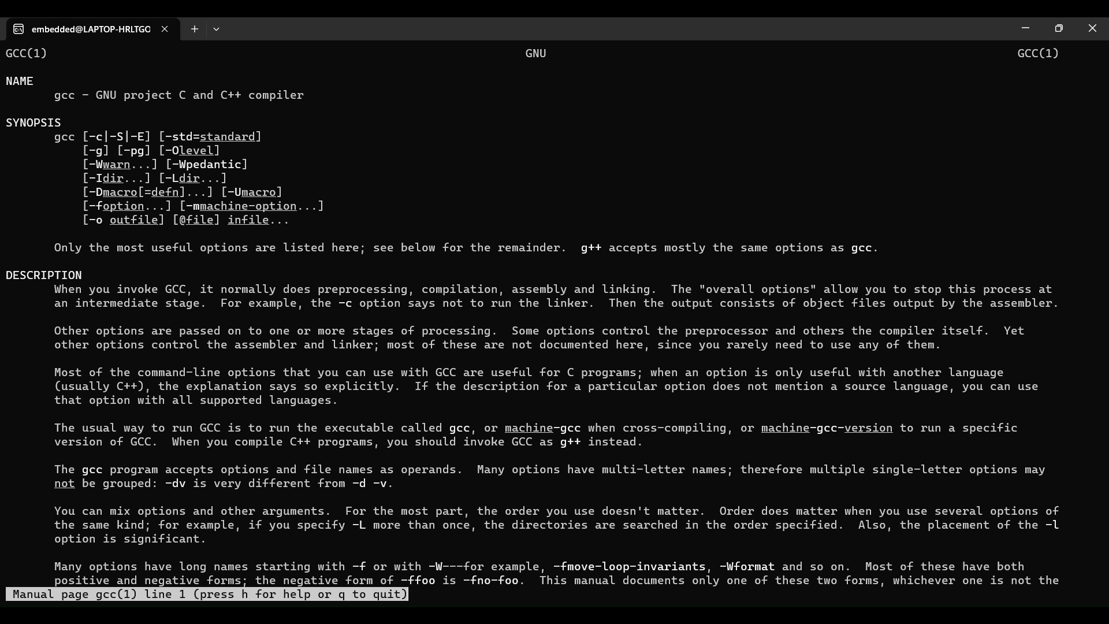
mouse_move(715, 552)
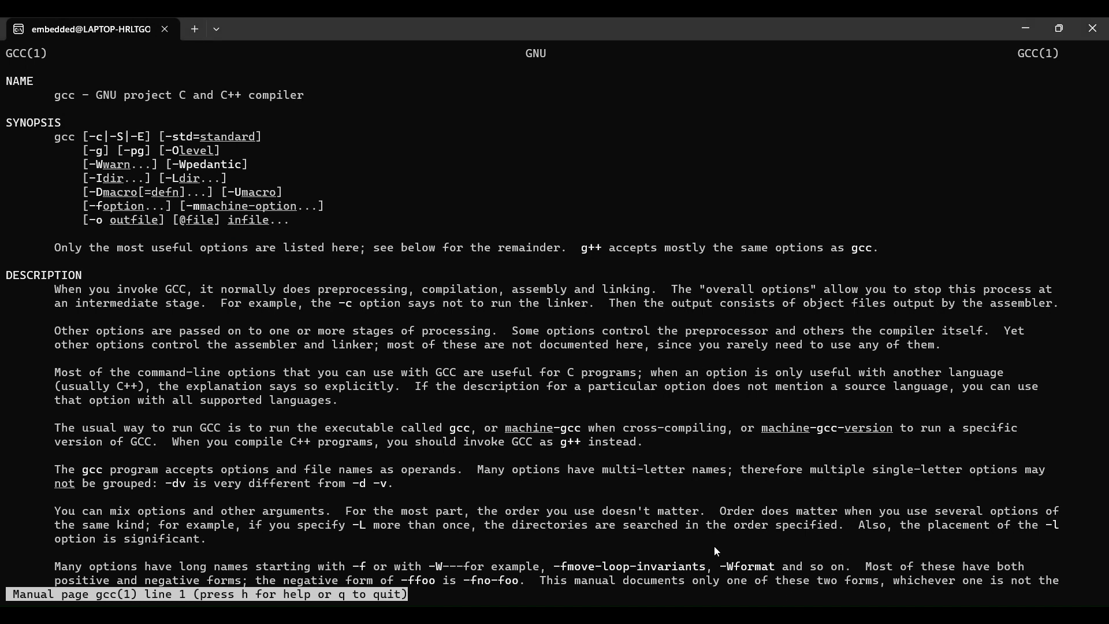
mouse_move(113, 345)
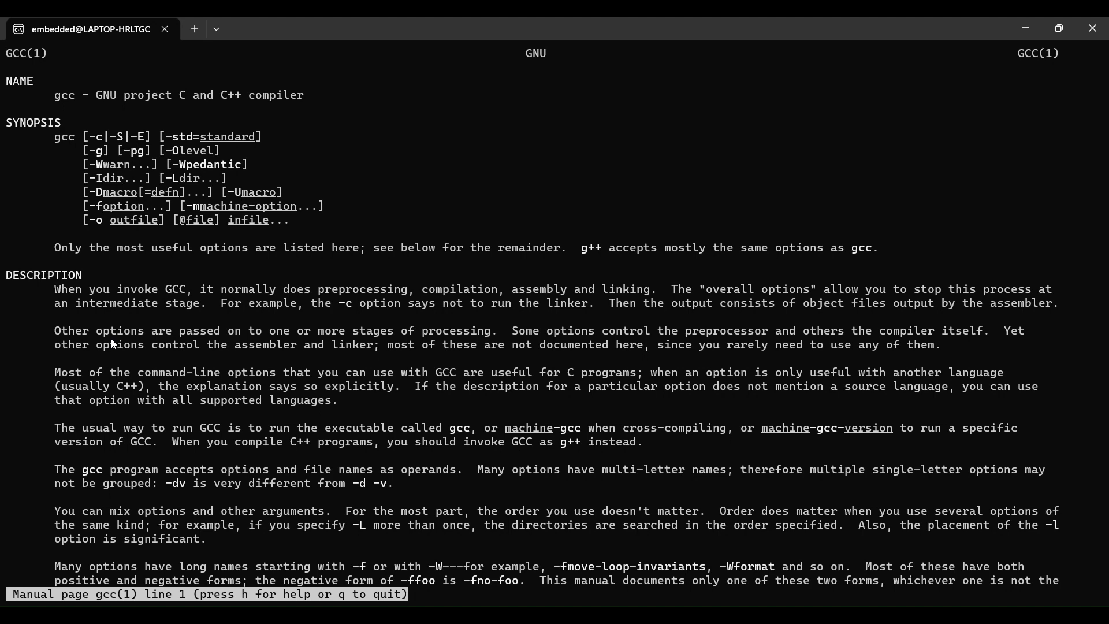
mouse_move(3, 256)
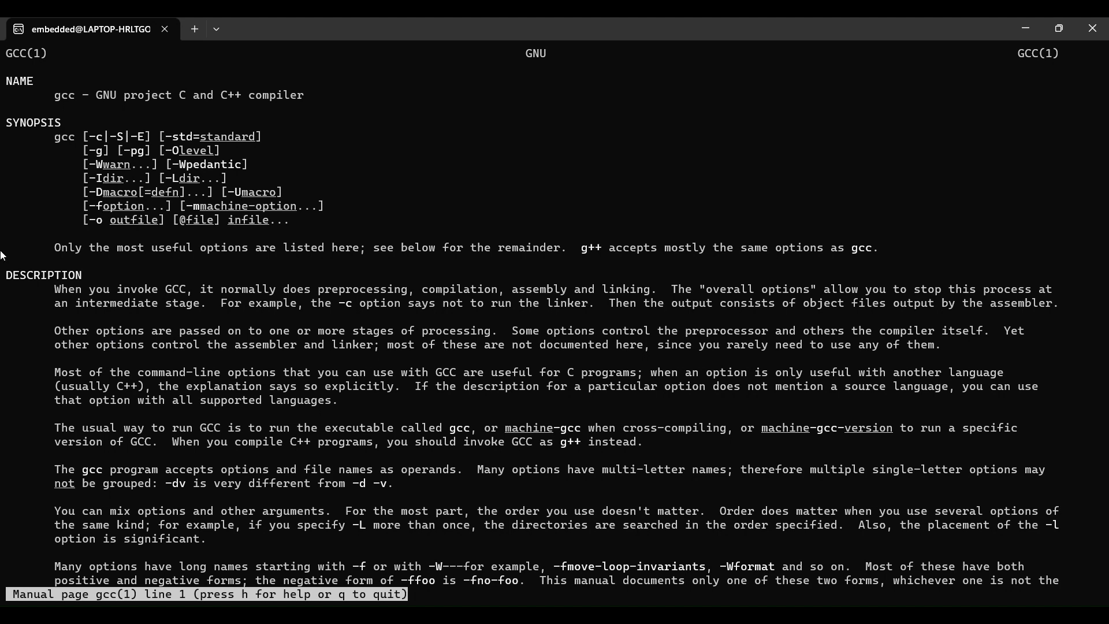
mouse_move(64, 157)
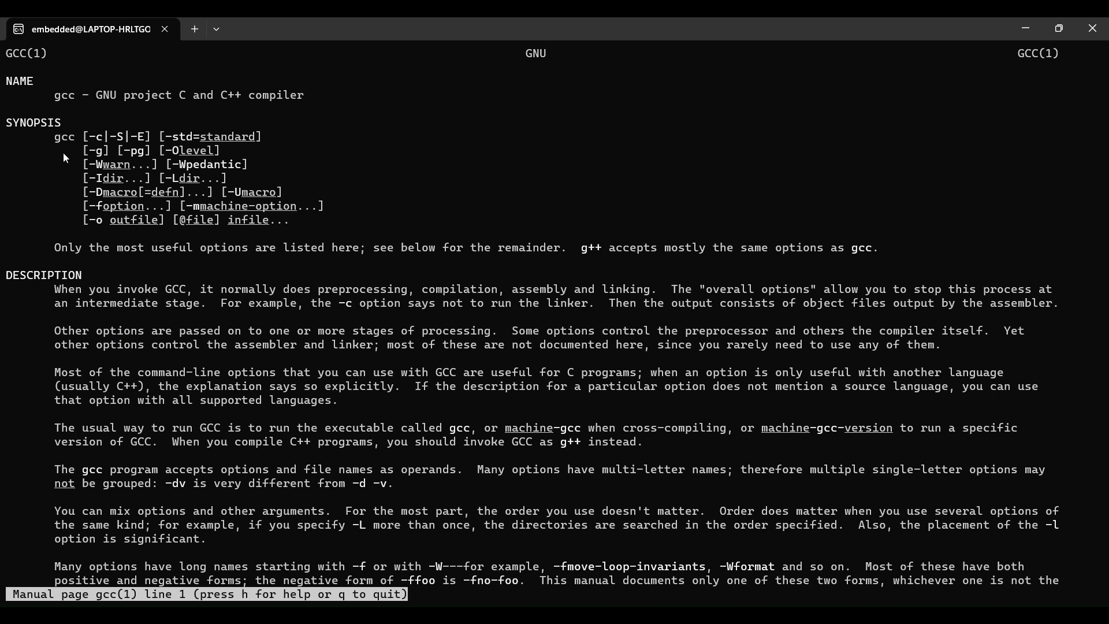
mouse_move(69, 259)
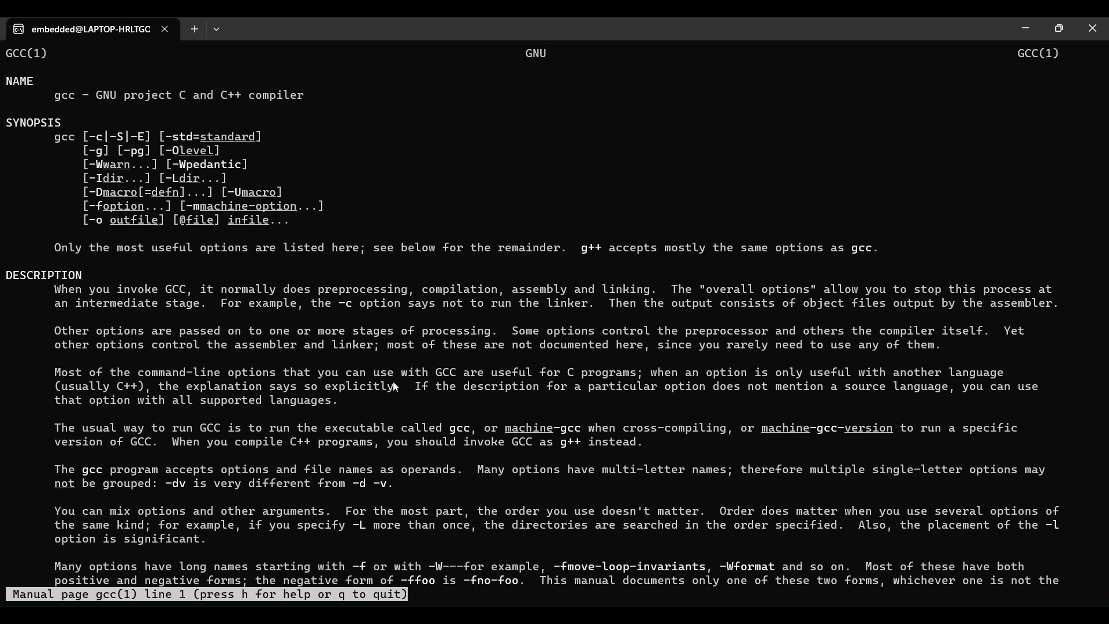
mouse_move(623, 525)
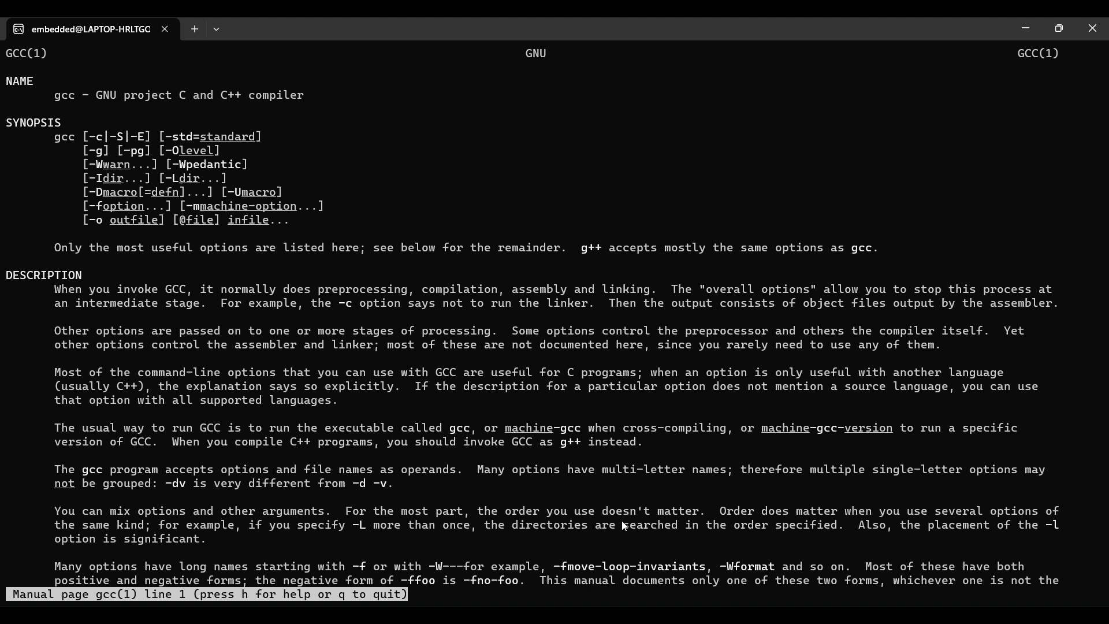